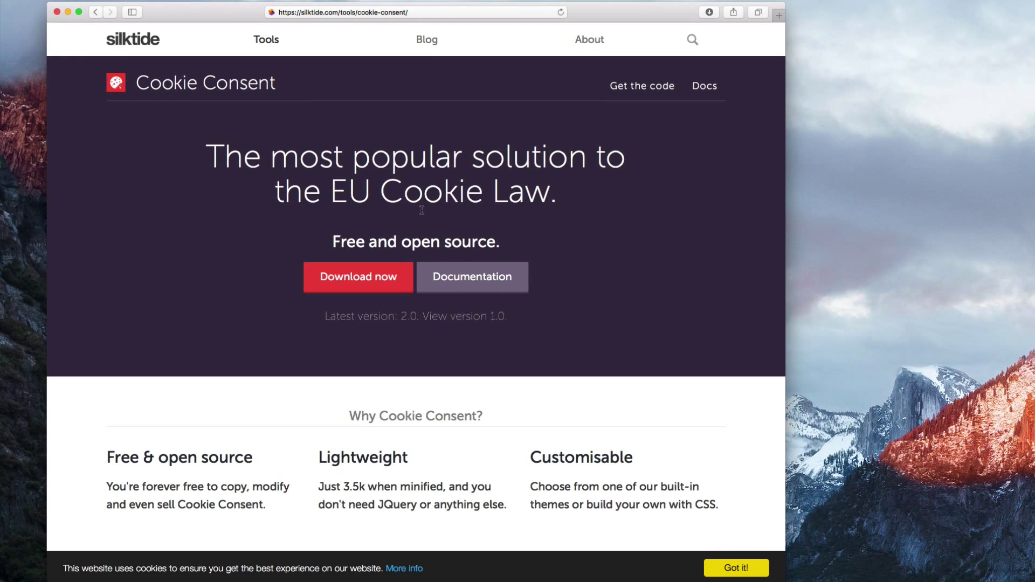
# Preview the banner themes, pick the dark floating notice box bottom-right, and continue.
pyautogui.click(358, 277)
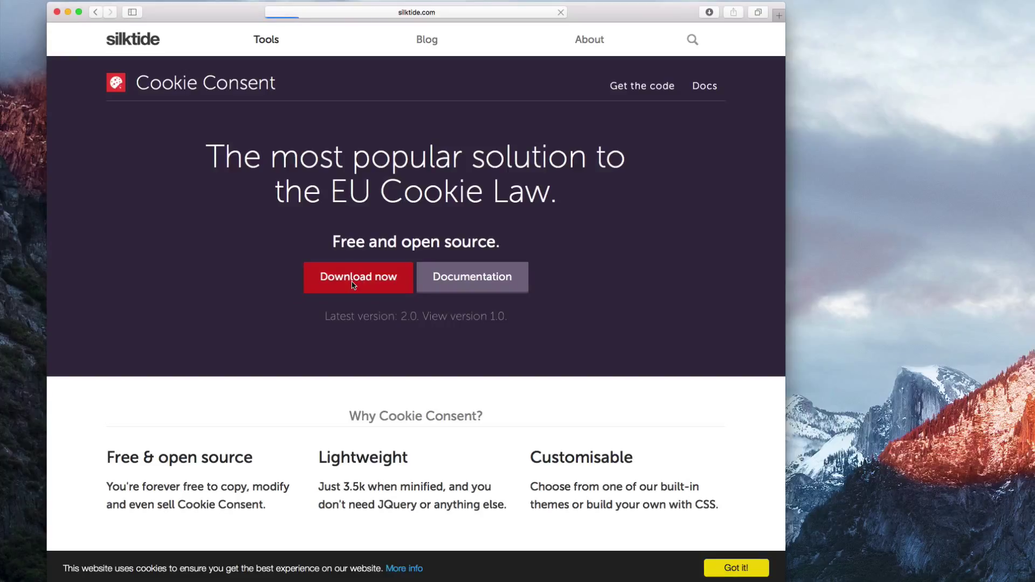
pyautogui.click(358, 276)
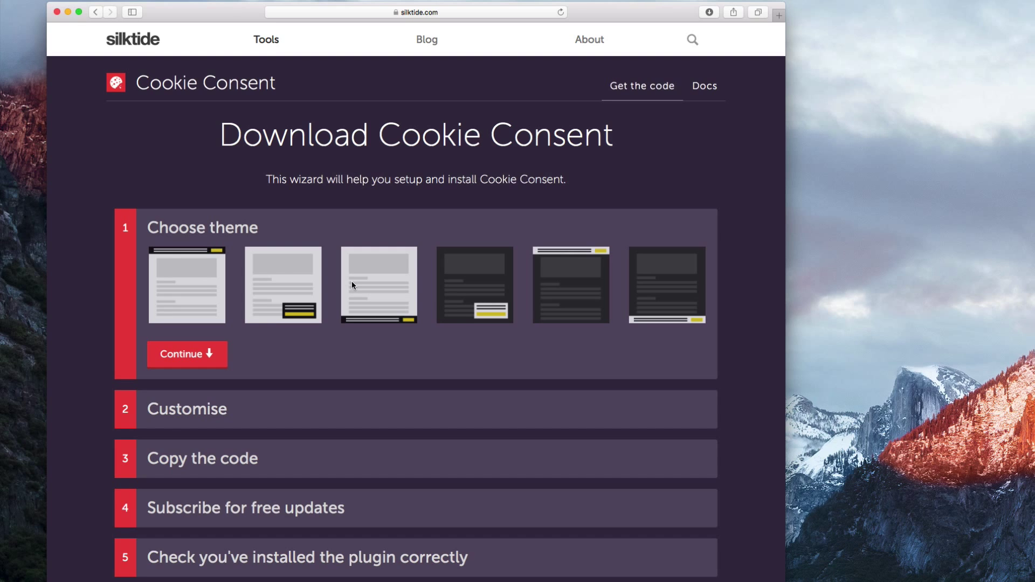
pyautogui.click(186, 285)
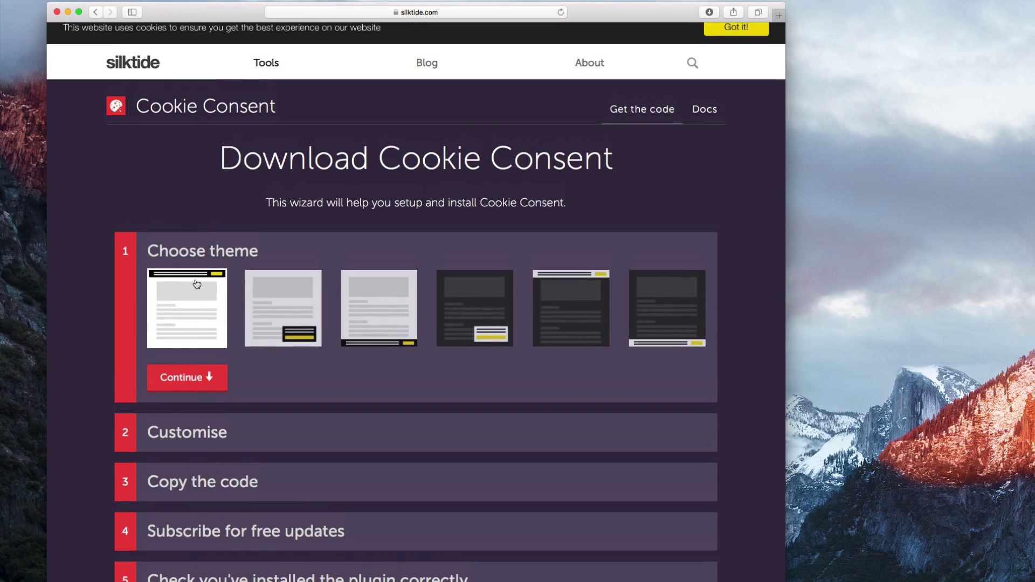
pyautogui.click(735, 27)
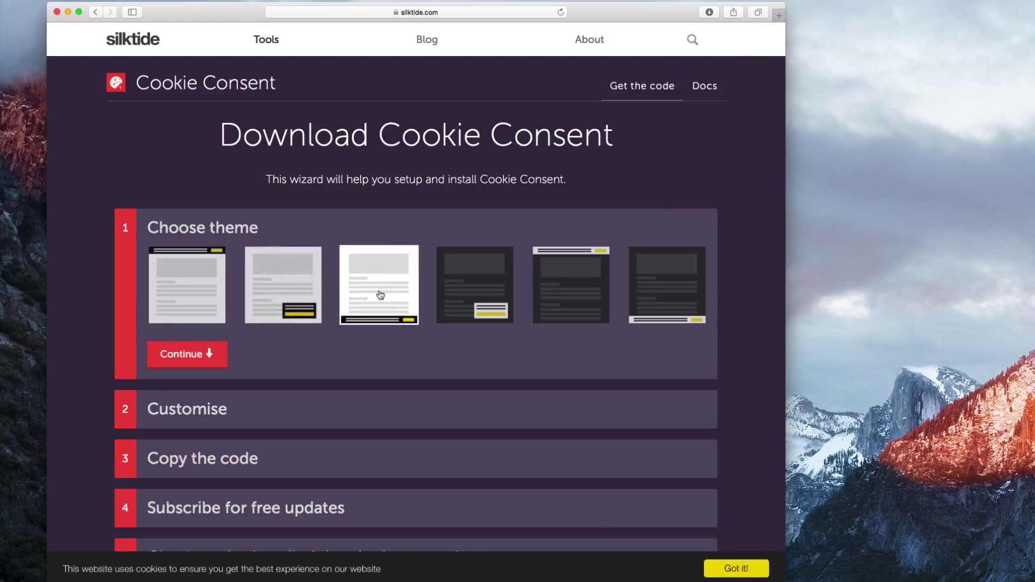
pyautogui.click(474, 285)
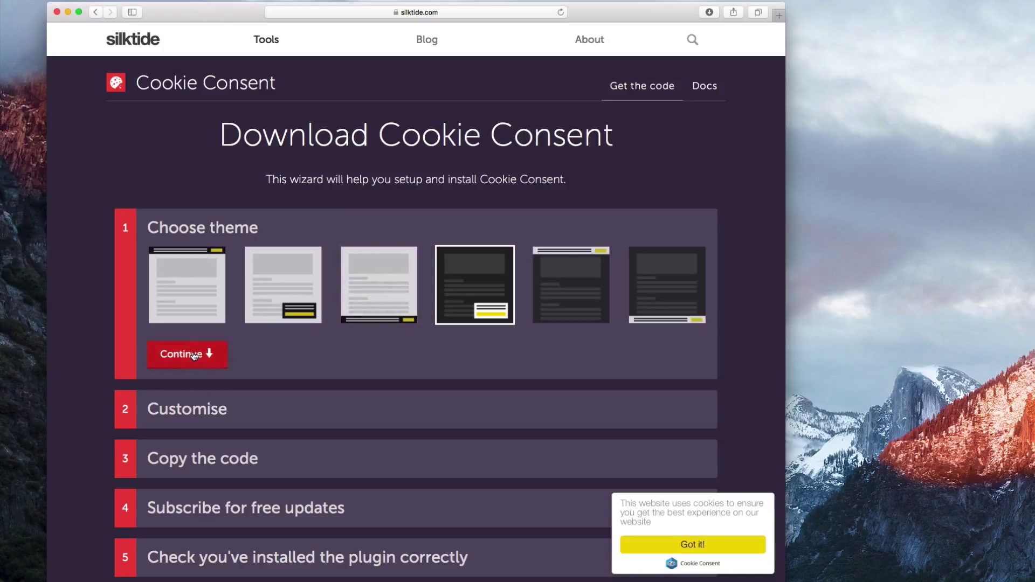
pyautogui.click(187, 354)
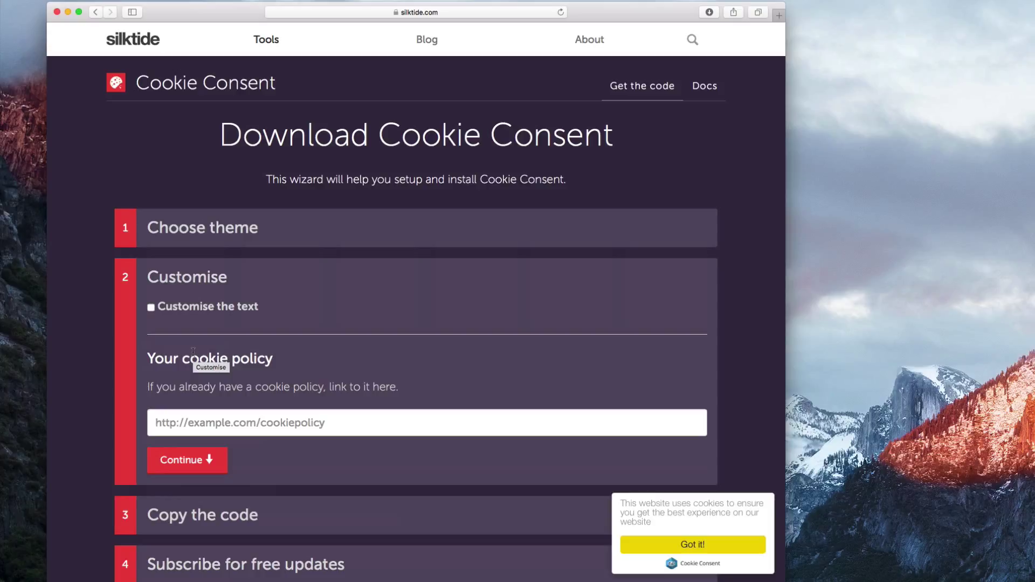
# Continue to the Copy the code step with default text and no cookie policy link.
pyautogui.click(187, 459)
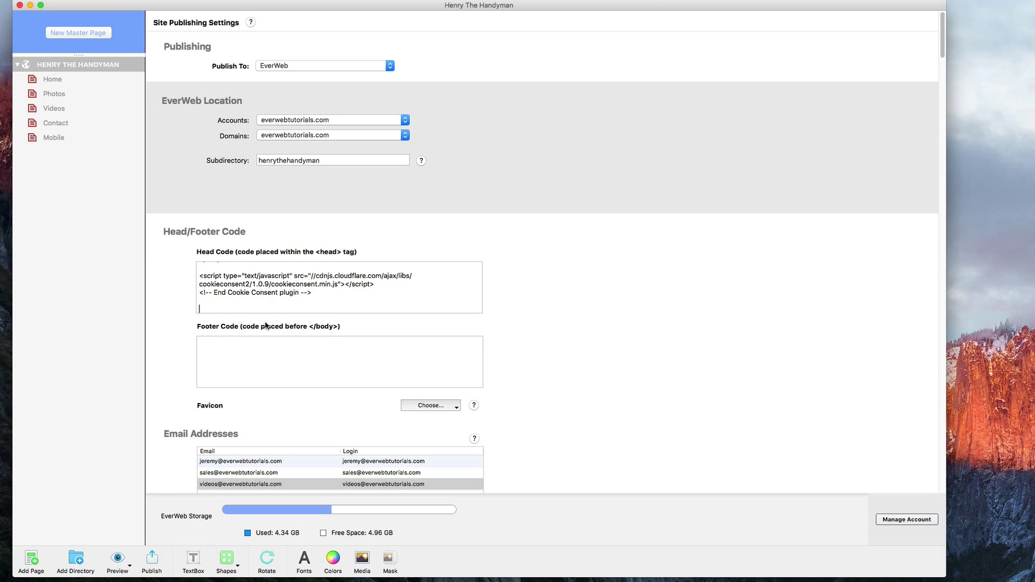
# Publish the site with the Cookie Consent script pasted into the Head Code box.
pyautogui.click(152, 558)
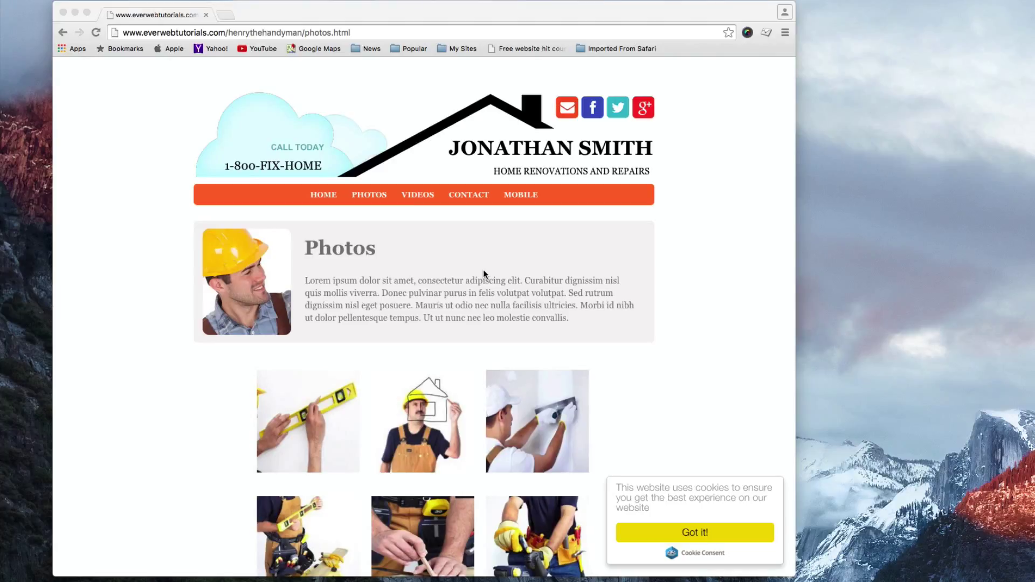
pyautogui.moveTo(630, 494)
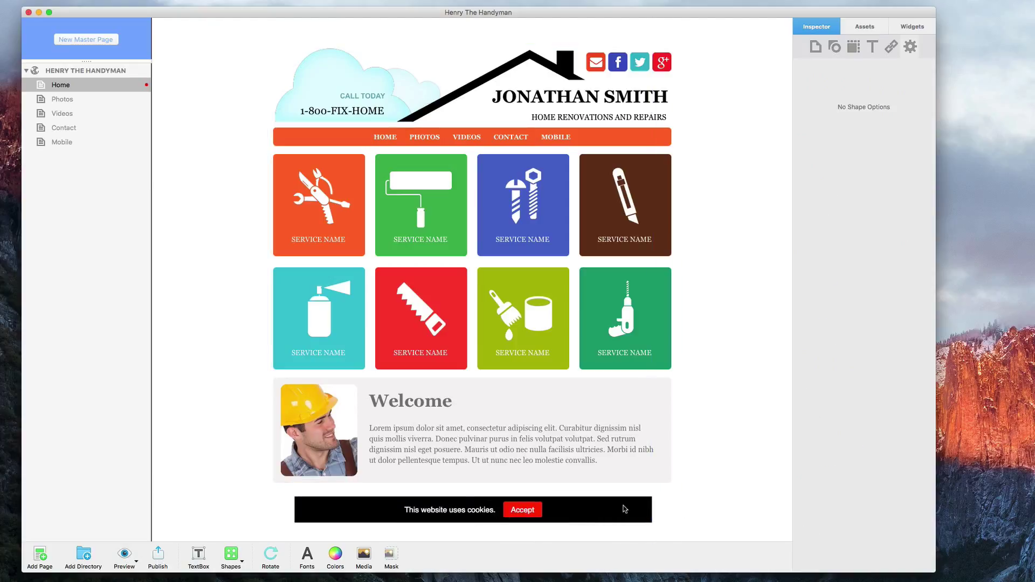
# Select the Touch Cookie Bar widget below the Welcome box to show its Inspector settings.
pyautogui.click(449, 509)
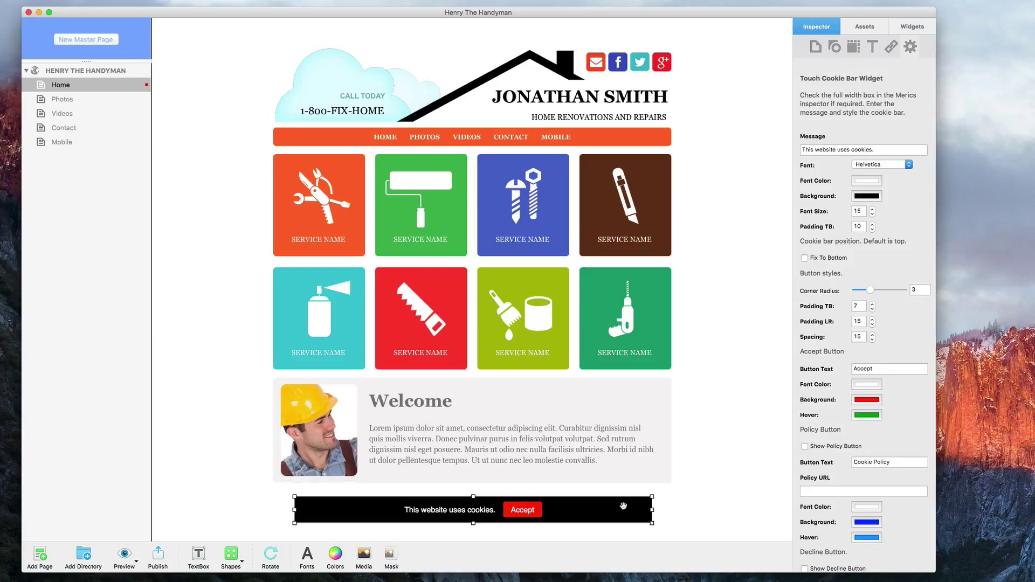
# Set the cookie bar background to blue and the Accept button to red text on blue.
pyautogui.click(867, 180)
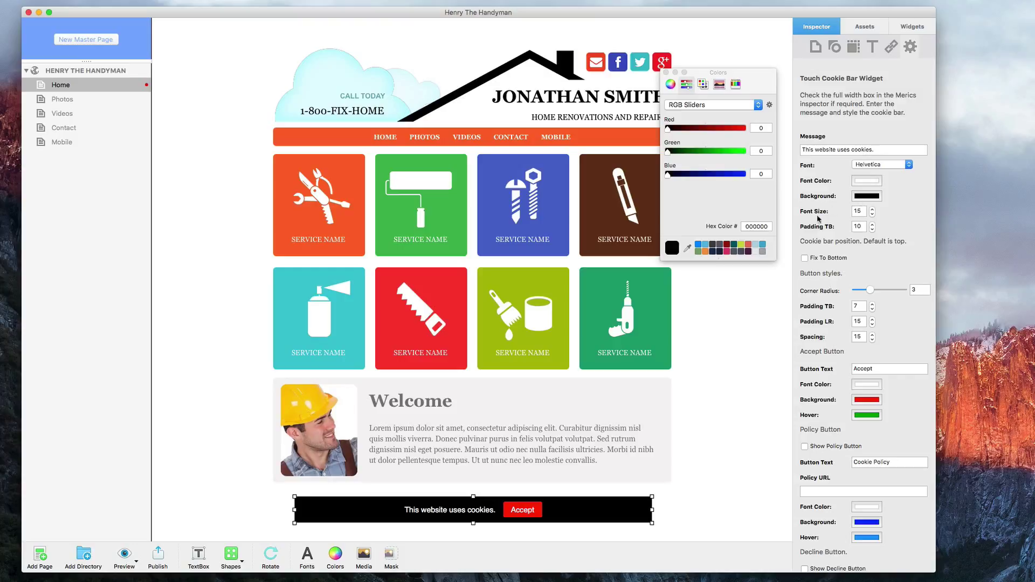
pyautogui.click(763, 248)
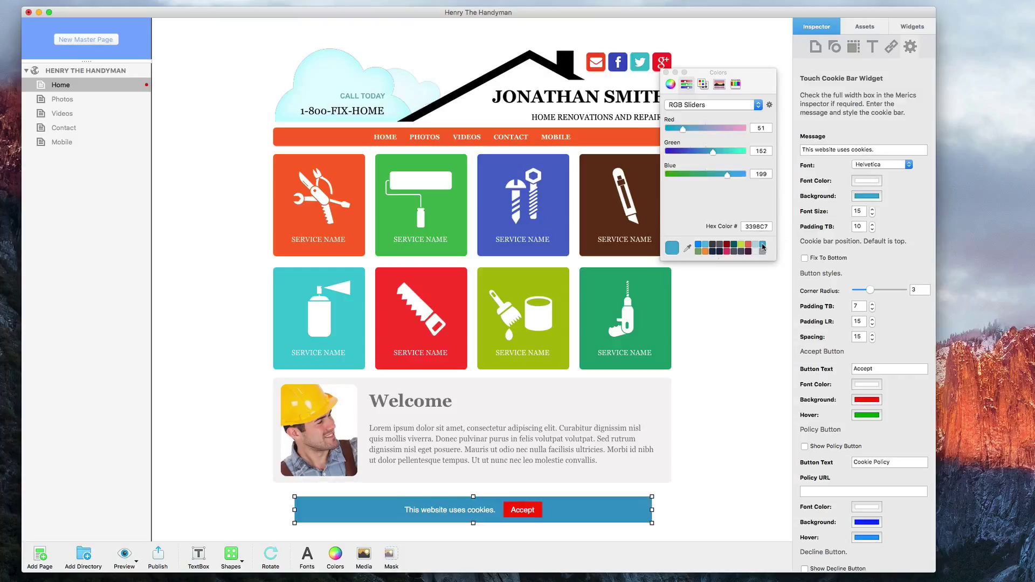
pyautogui.moveTo(836, 400)
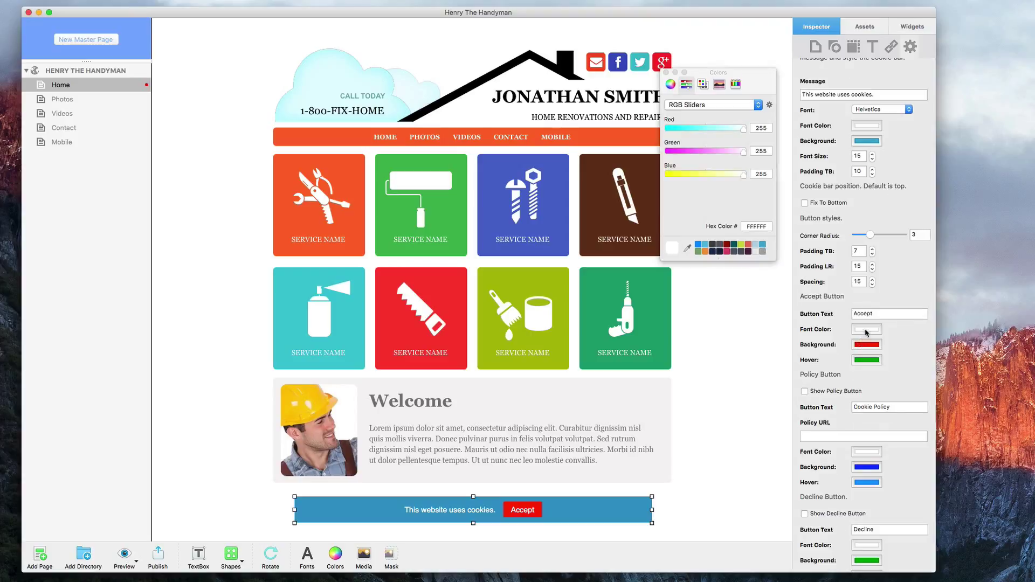
pyautogui.click(726, 249)
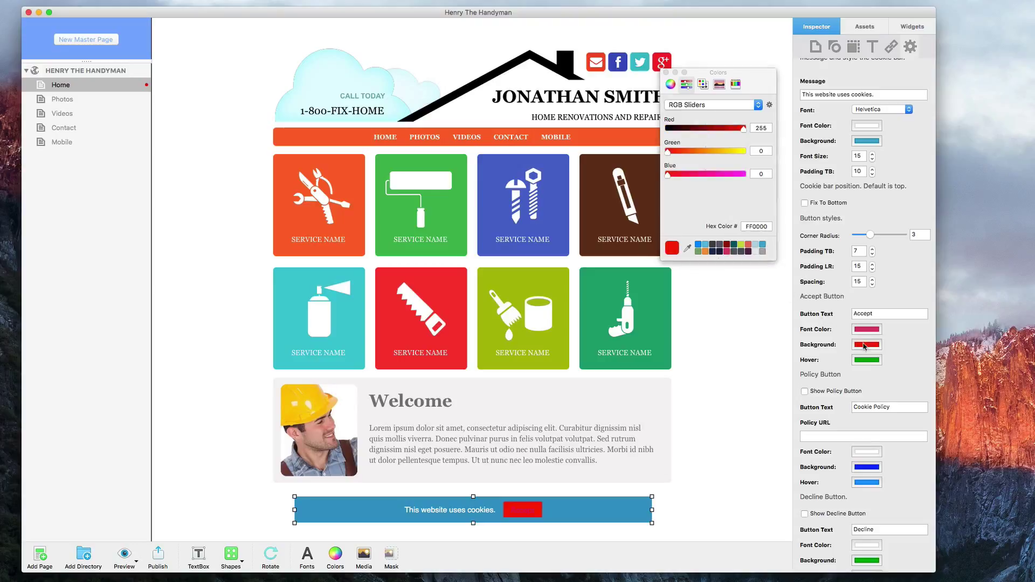
pyautogui.click(673, 247)
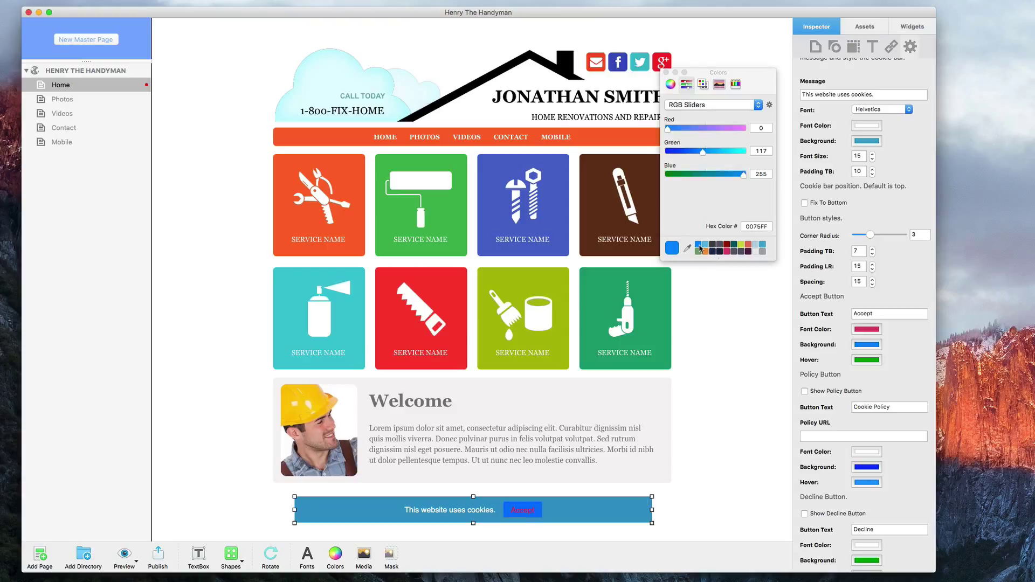
pyautogui.click(664, 73)
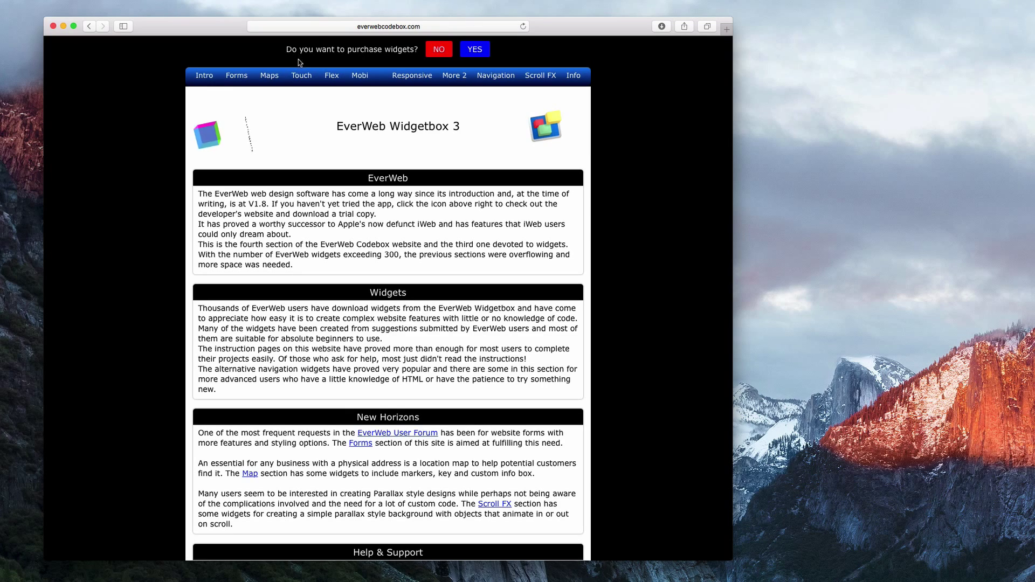
# Open the Cookie Bar page from everwebcodebox.com's Touch menu.
pyautogui.click(301, 75)
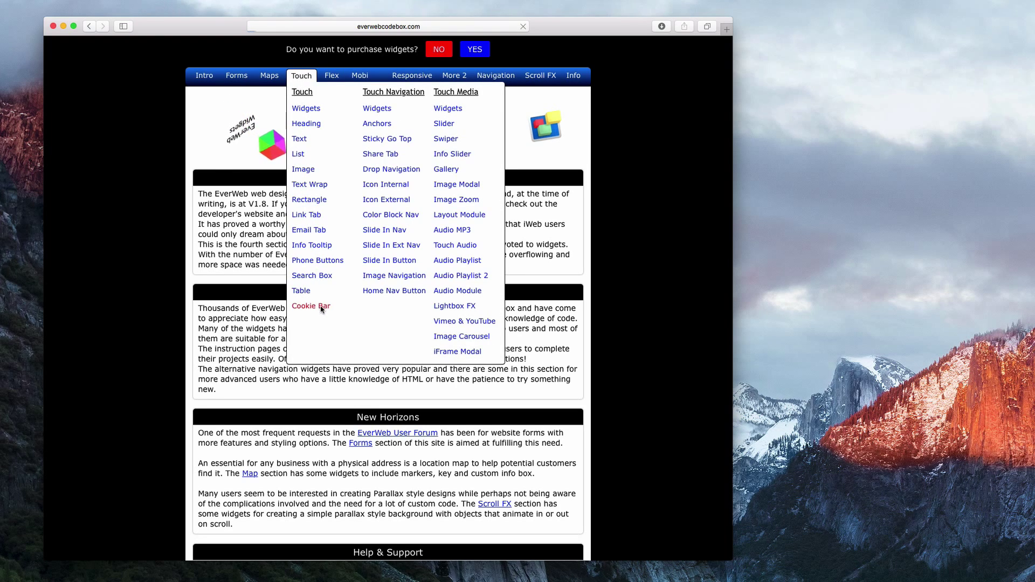
pyautogui.click(310, 306)
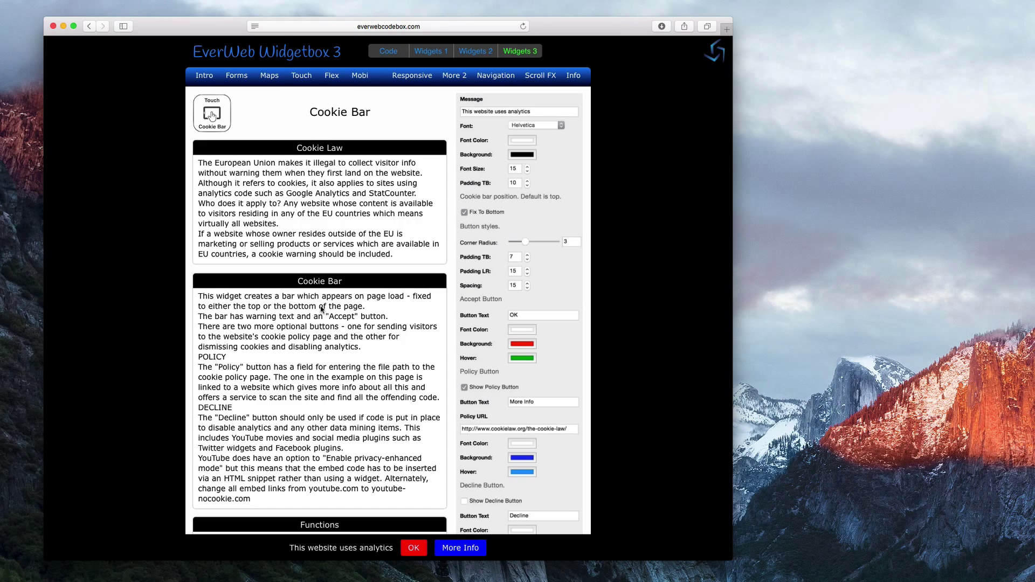
# Go to Get The Widget and add the 6.00 USD Touch Widgets pack to the cart.
pyautogui.scroll(-3)
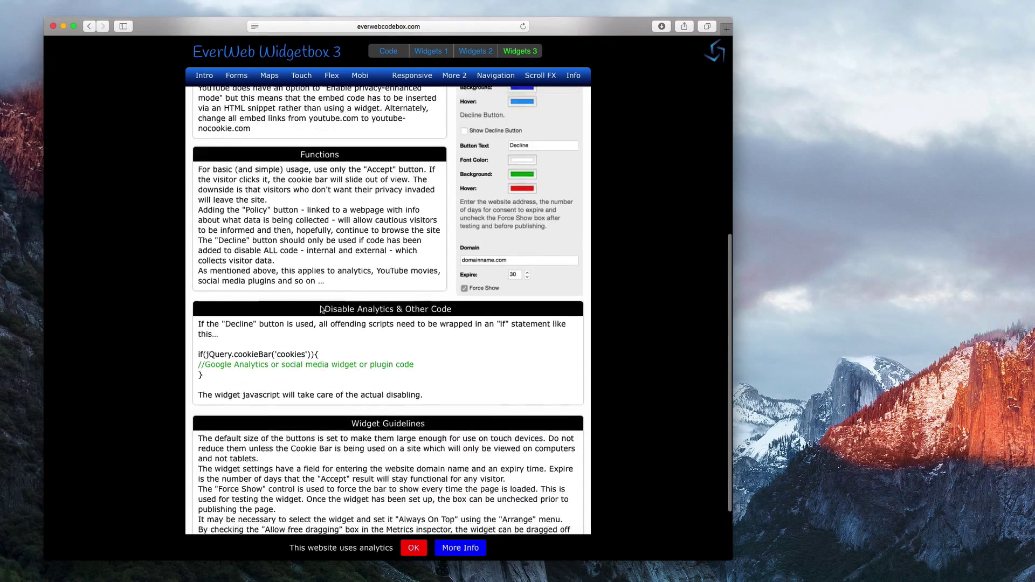
pyautogui.scroll(-3)
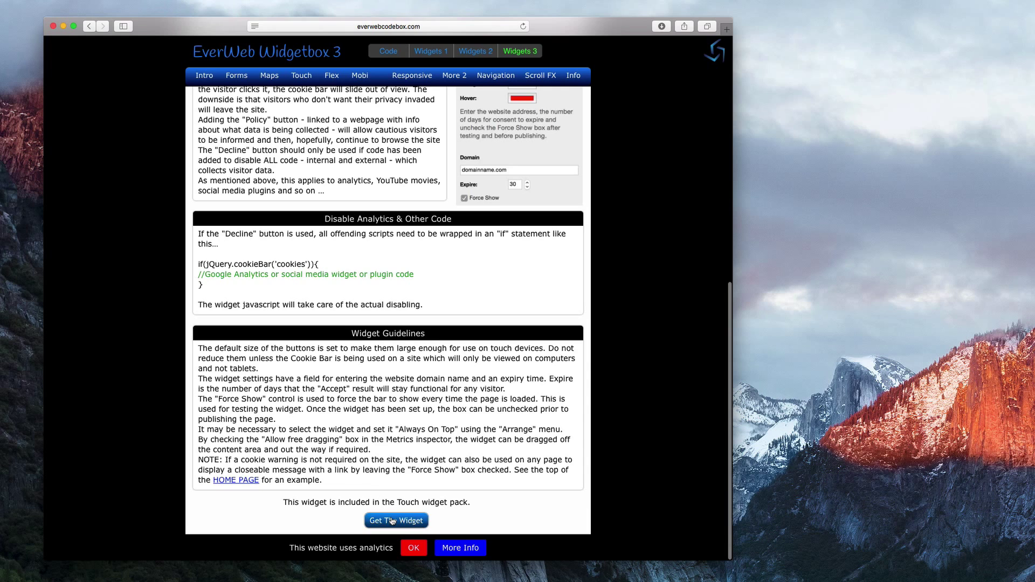
pyautogui.click(396, 520)
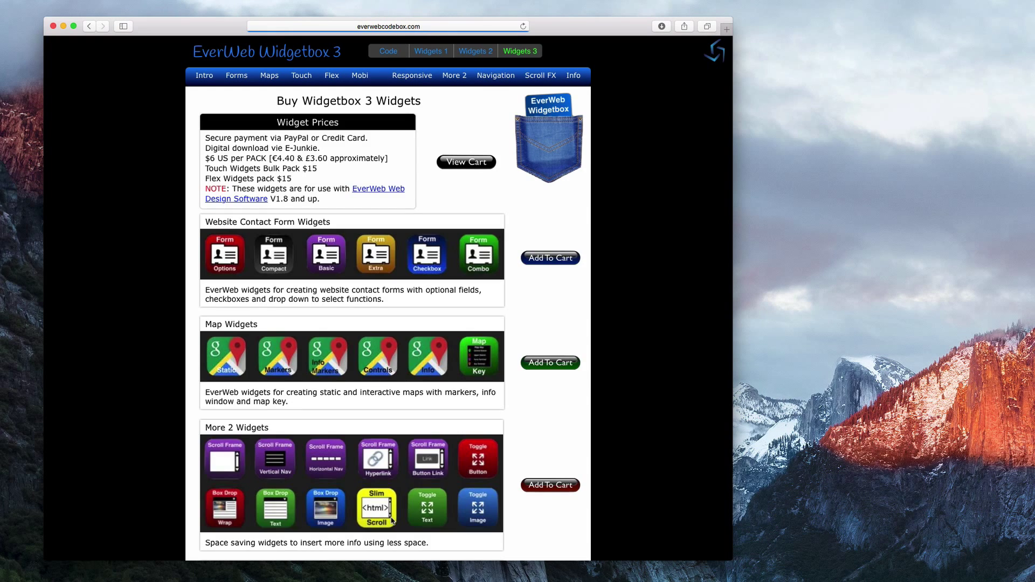
pyautogui.scroll(-3)
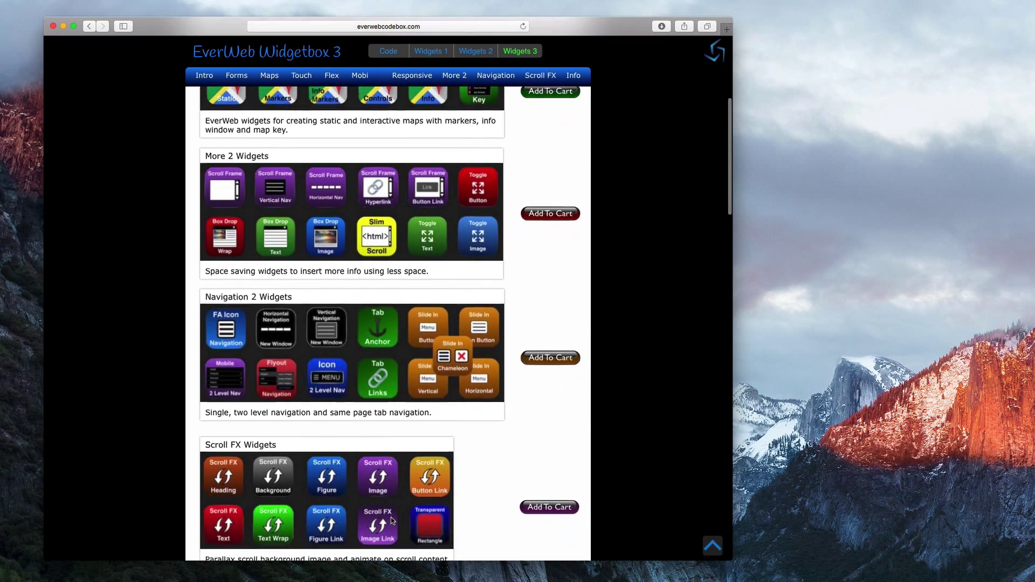
pyautogui.scroll(3)
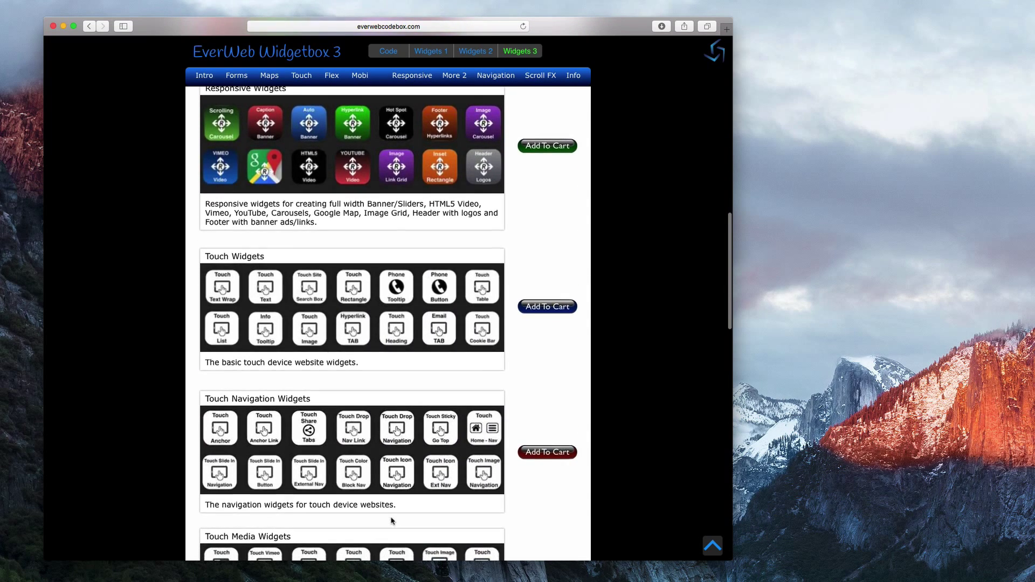
pyautogui.scroll(-3)
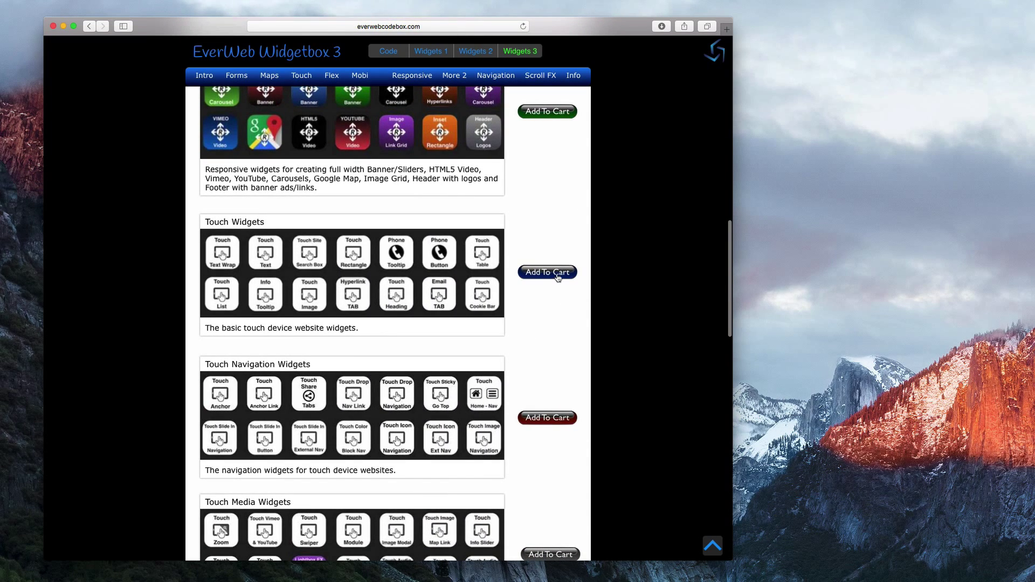
pyautogui.click(547, 272)
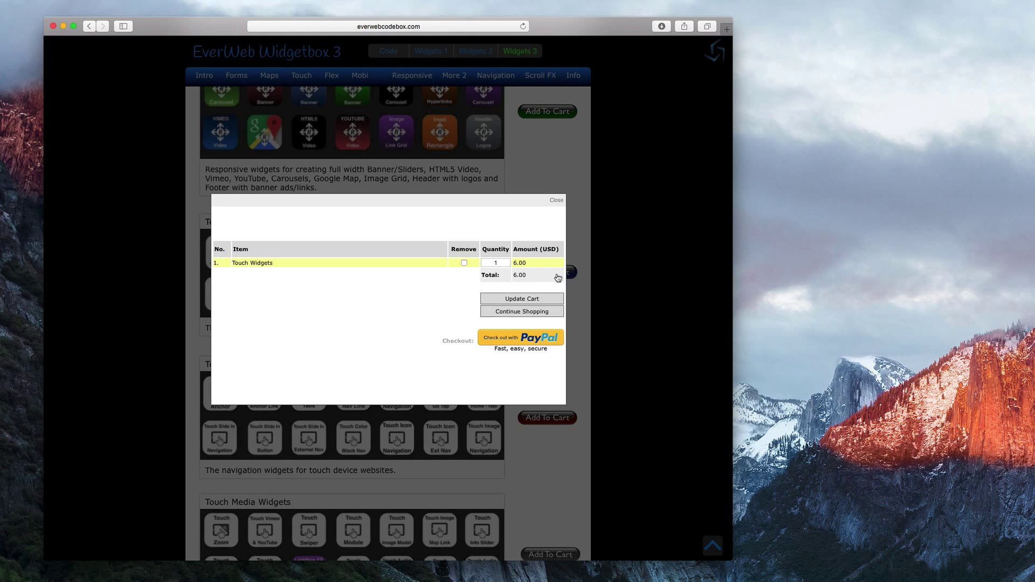